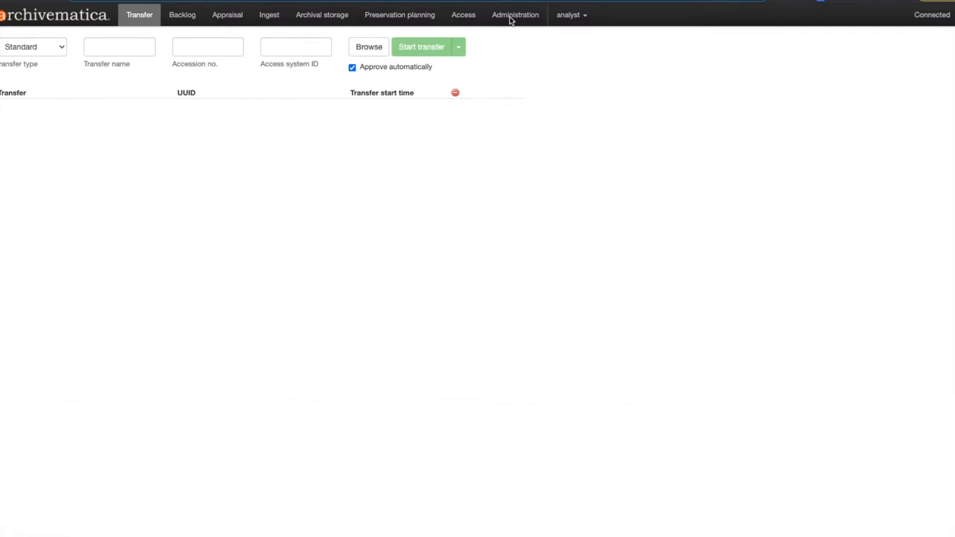
Go to Administration to add a new processing configuration named 'demo'.
left_click(515, 15)
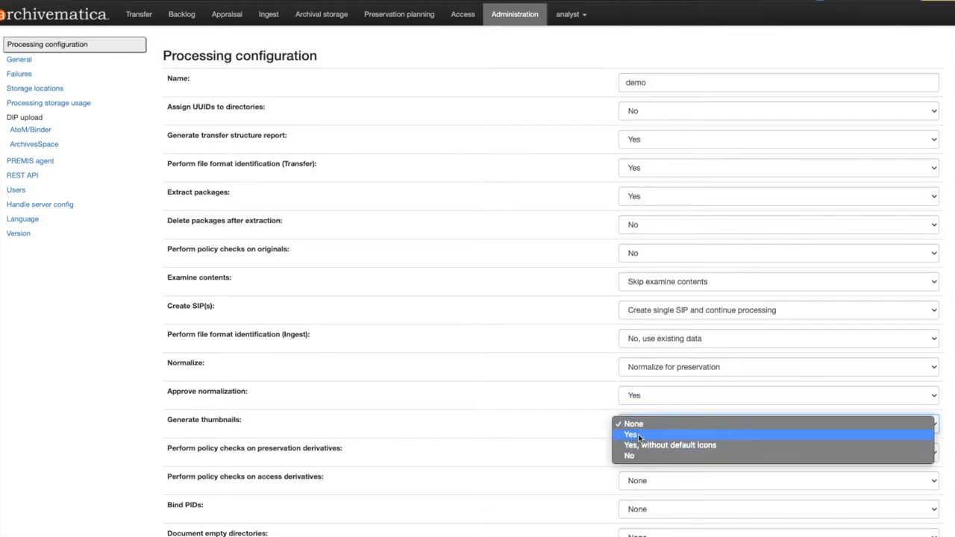
Set Generate thumbnails to Yes and the DIP storage location, save 'demo', and return to Transfer.
left_click(630, 434)
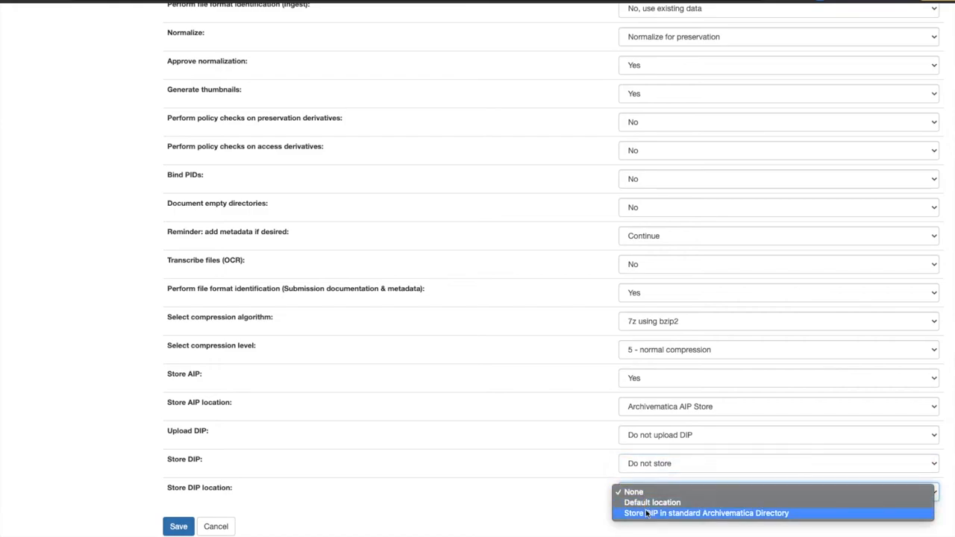
left_click(178, 526)
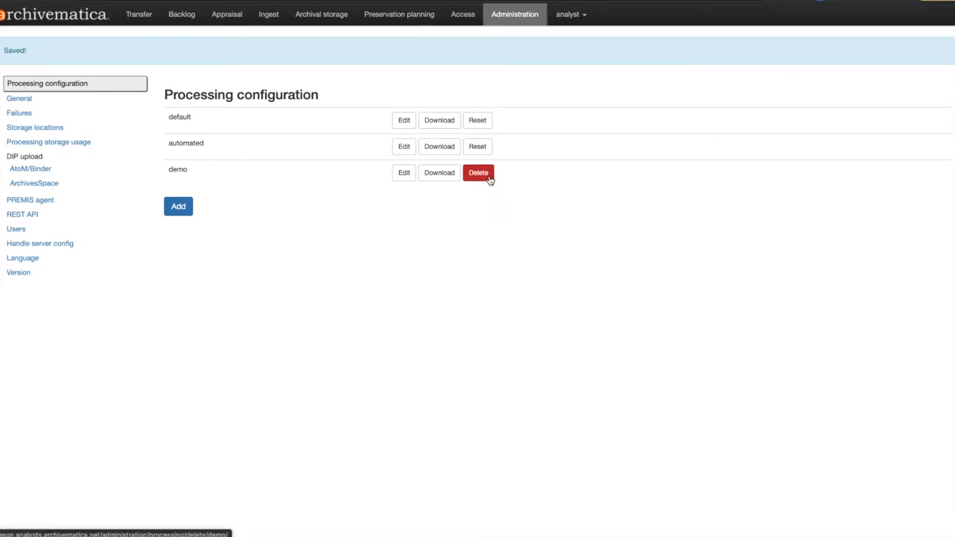
mouse_move(176, 9)
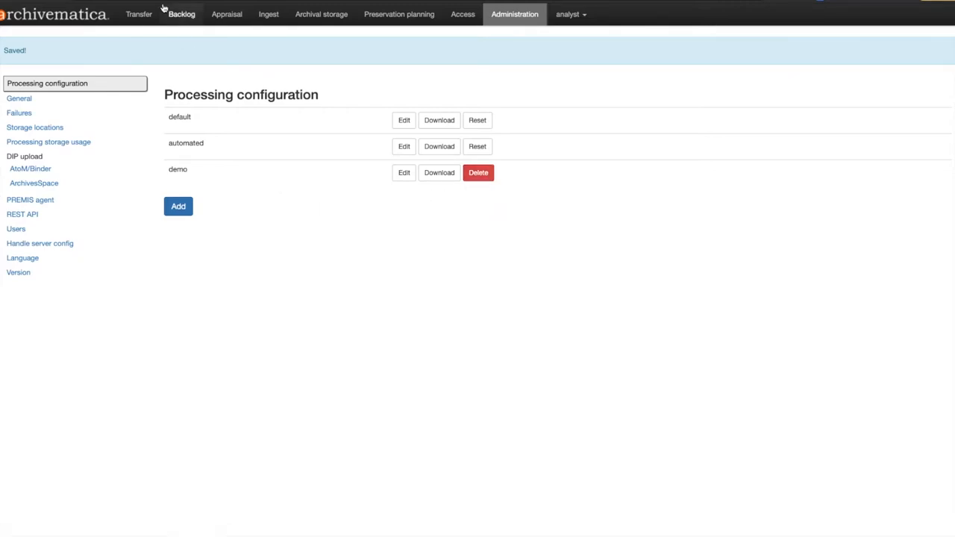
left_click(141, 13)
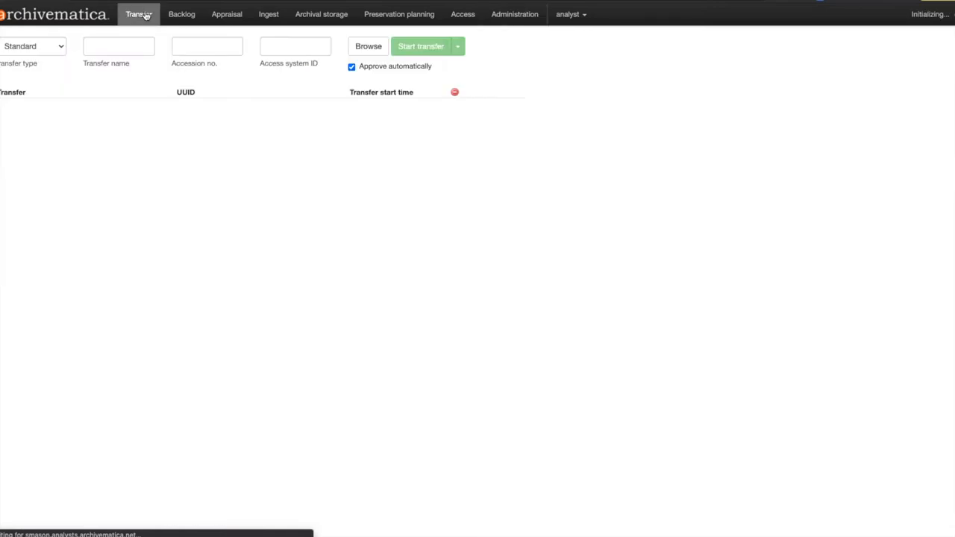
Start transfer 'test1' from the pictures folder with the default configuration.
left_click(119, 46)
type("test1")
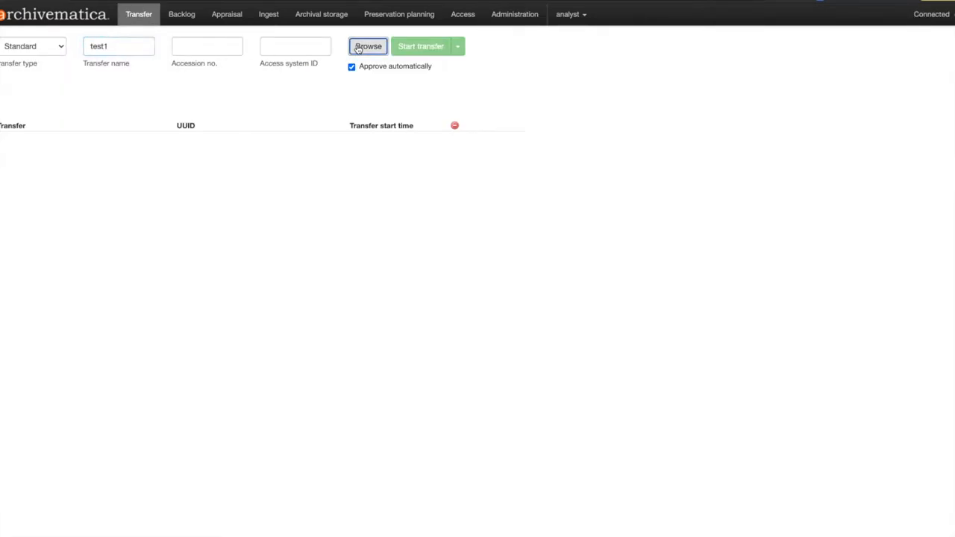
left_click(367, 44)
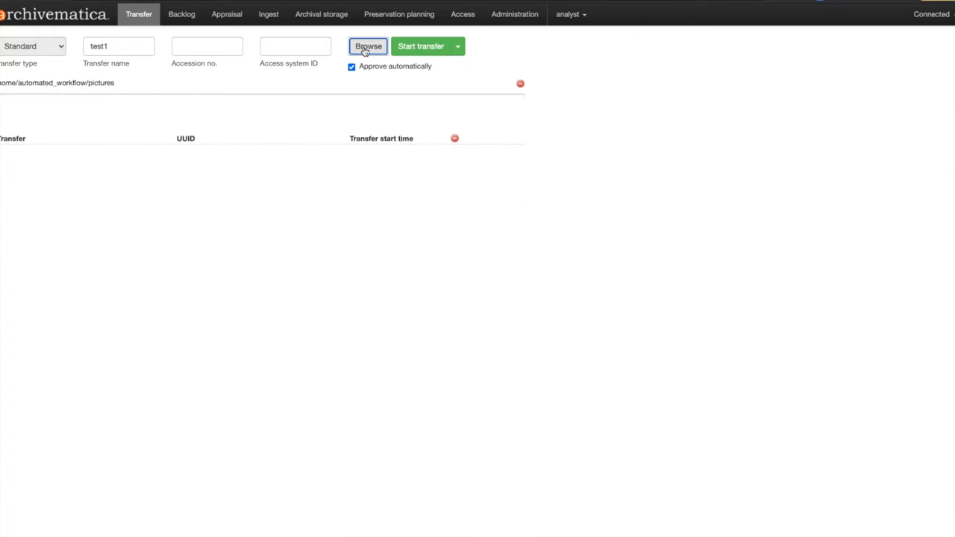
left_click(424, 44)
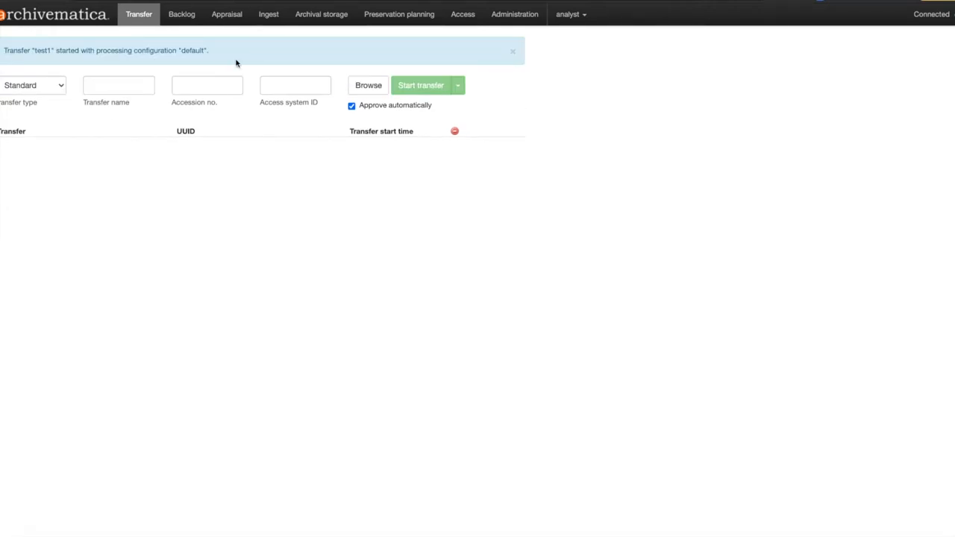
mouse_move(463, 72)
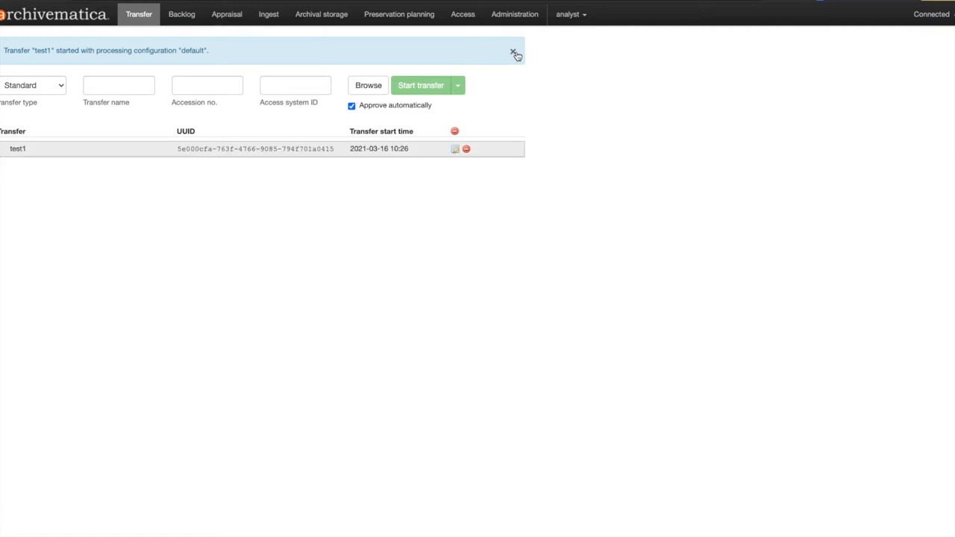
Start transfer 'test2' from the pictures folder with the 'demo' configuration.
left_click(514, 51)
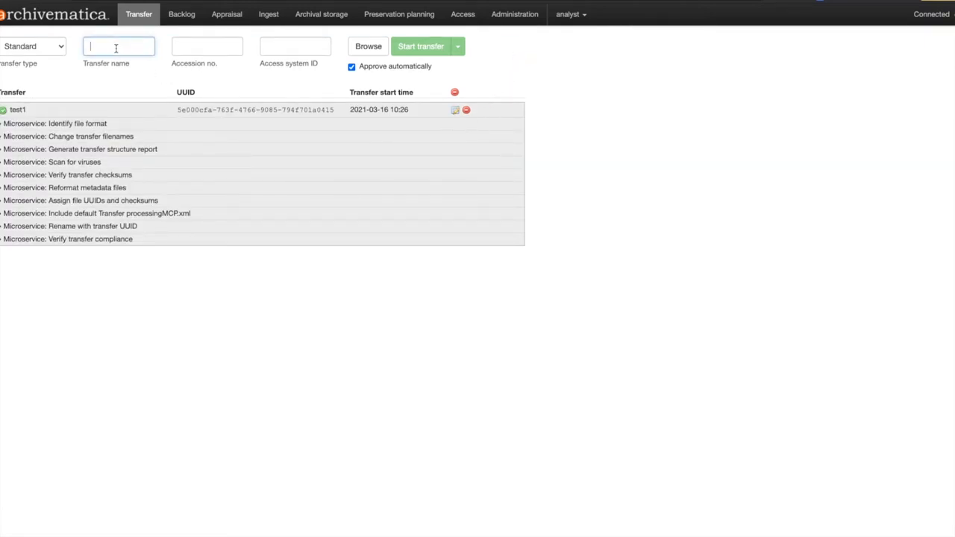
type("test2")
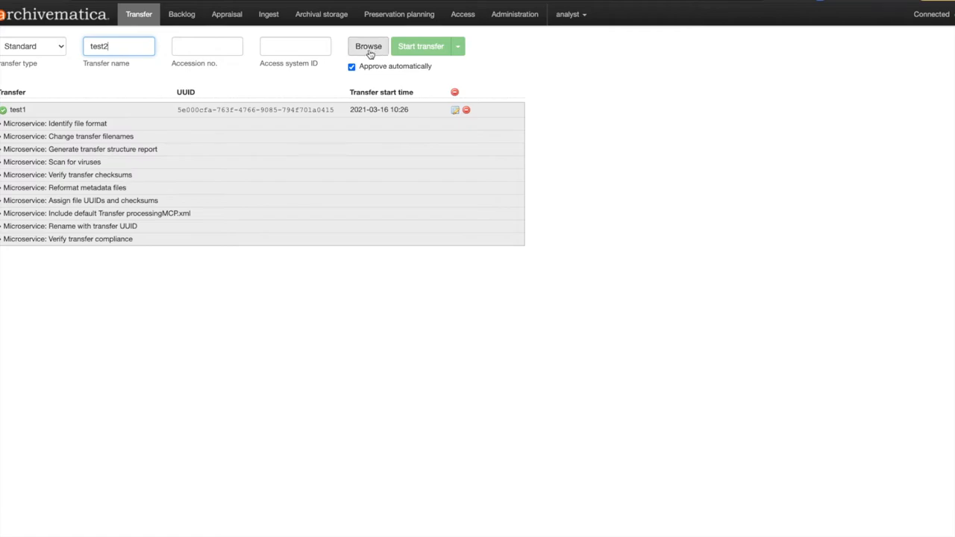
left_click(367, 45)
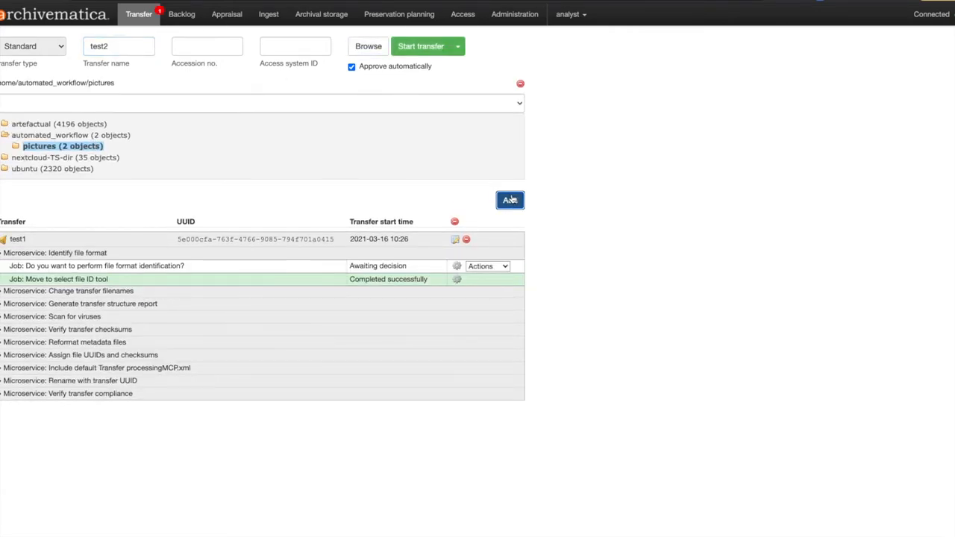
left_click(510, 200)
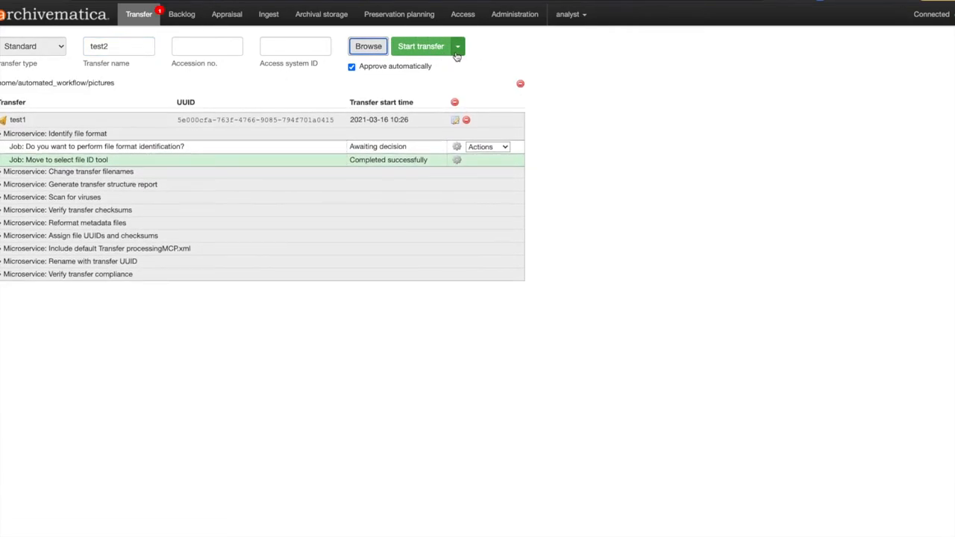
left_click(457, 44)
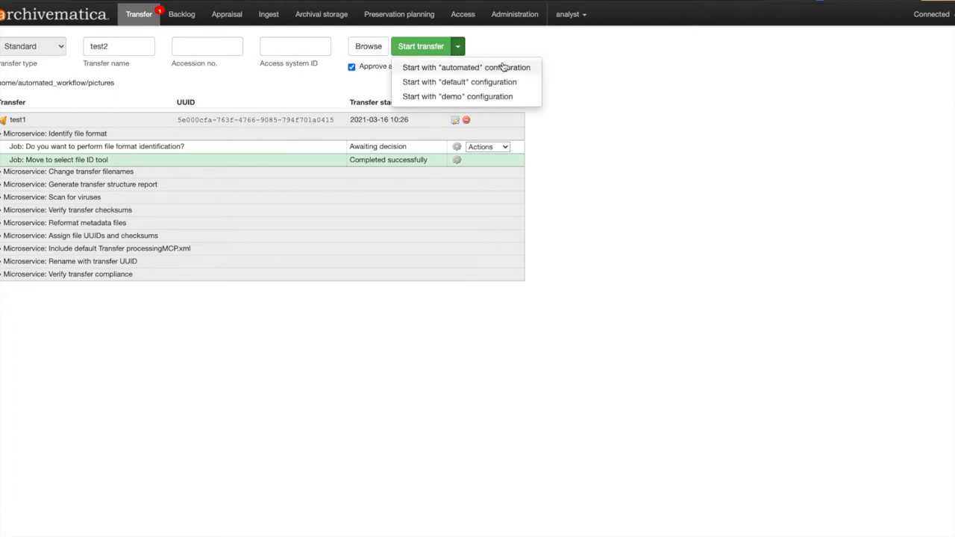
mouse_move(471, 99)
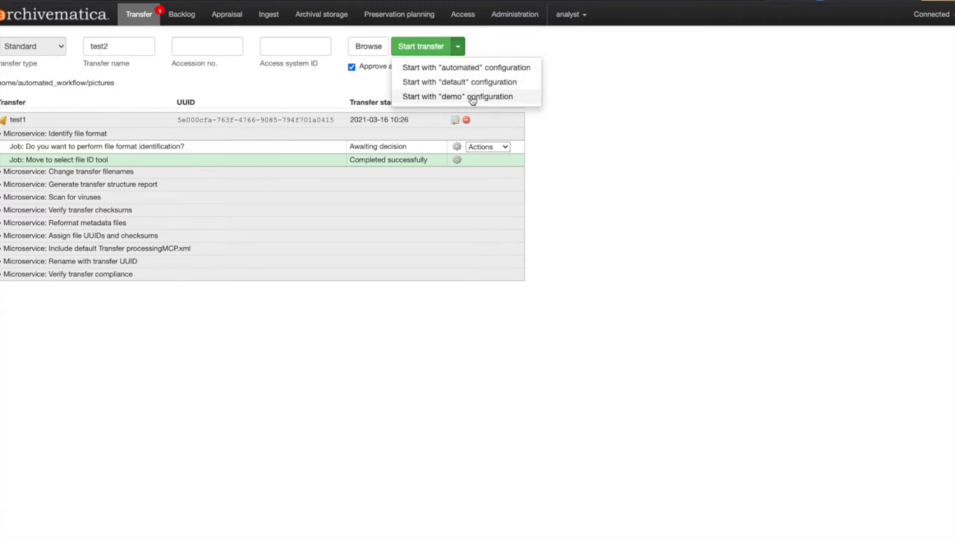
left_click(463, 95)
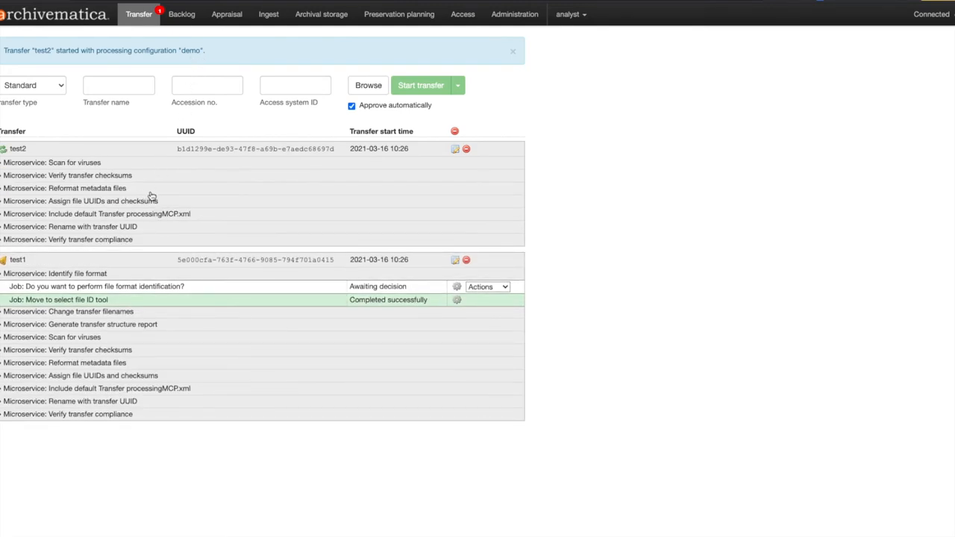
mouse_move(537, 289)
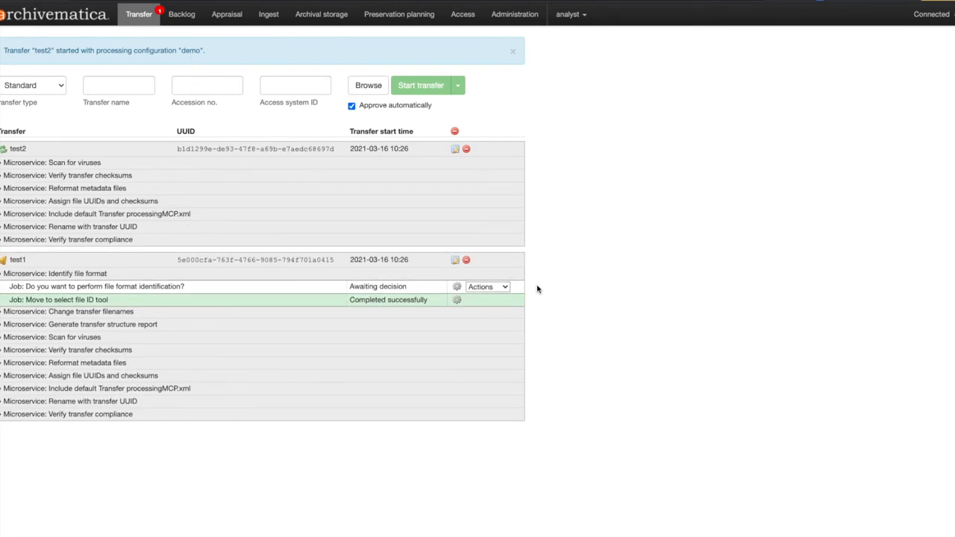